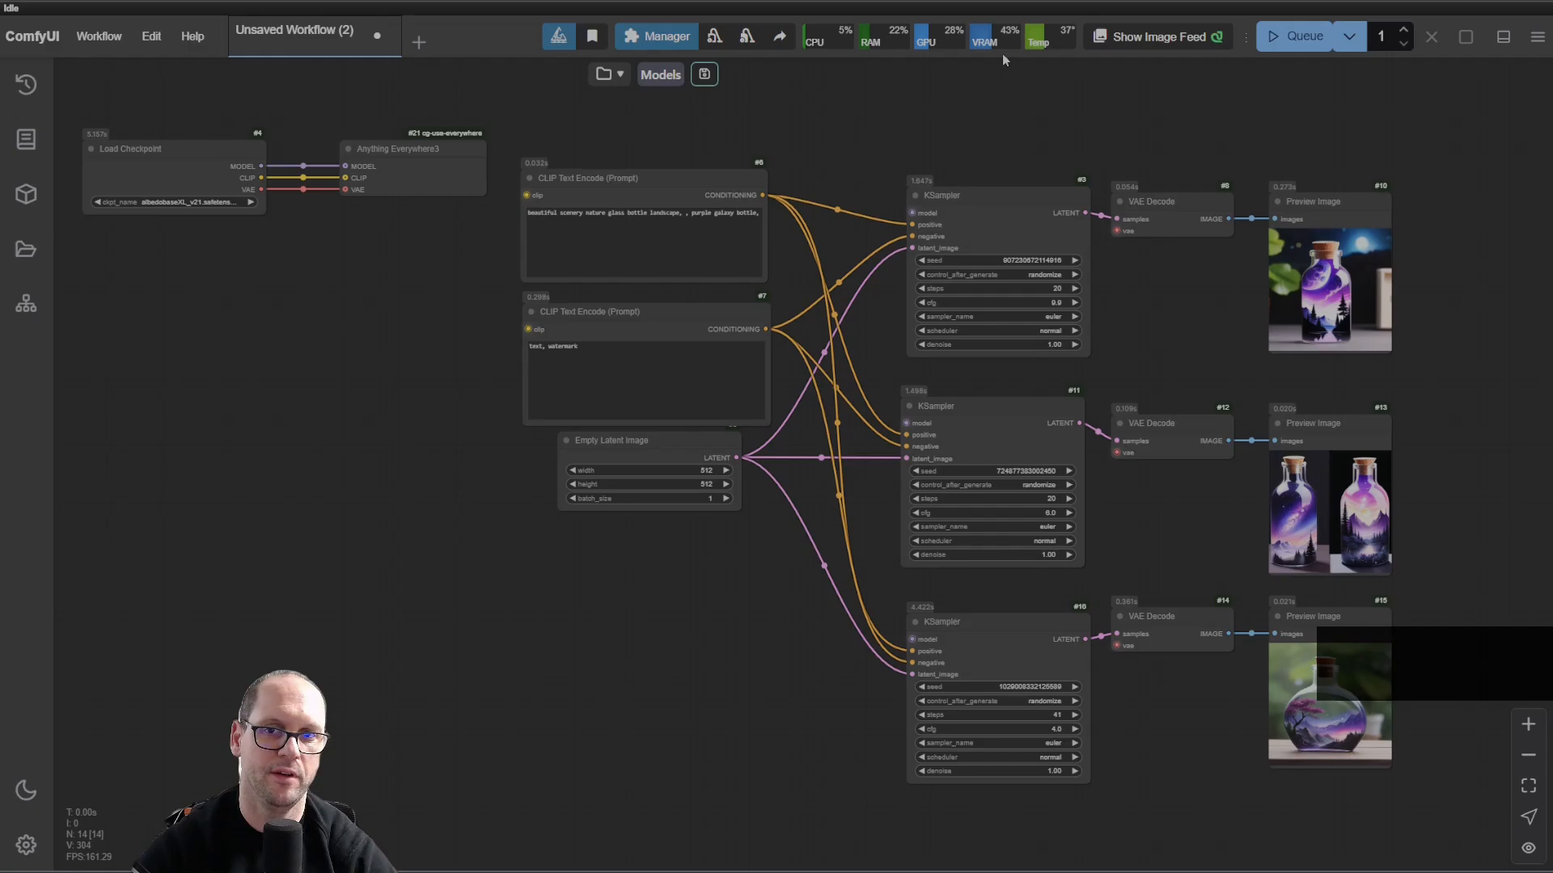
{"action": "mouse_move", "coordinate": [966, 94]}
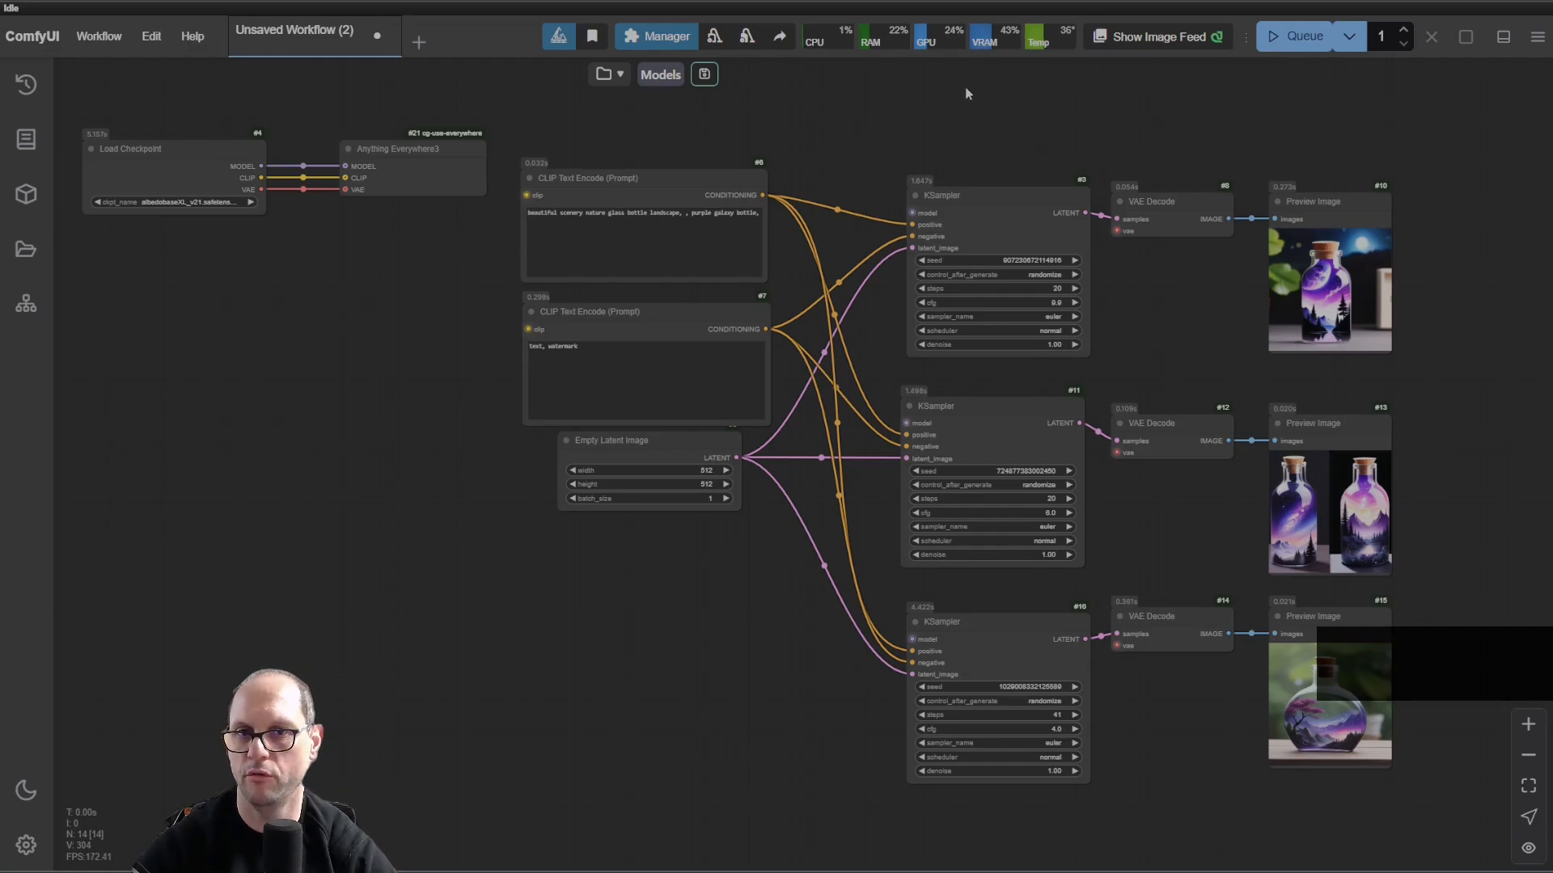
- Bring up the ComfyUI Manager menu from the toolbar over the glass bottle workflow
{"action": "left_click", "coordinate": [663, 35]}
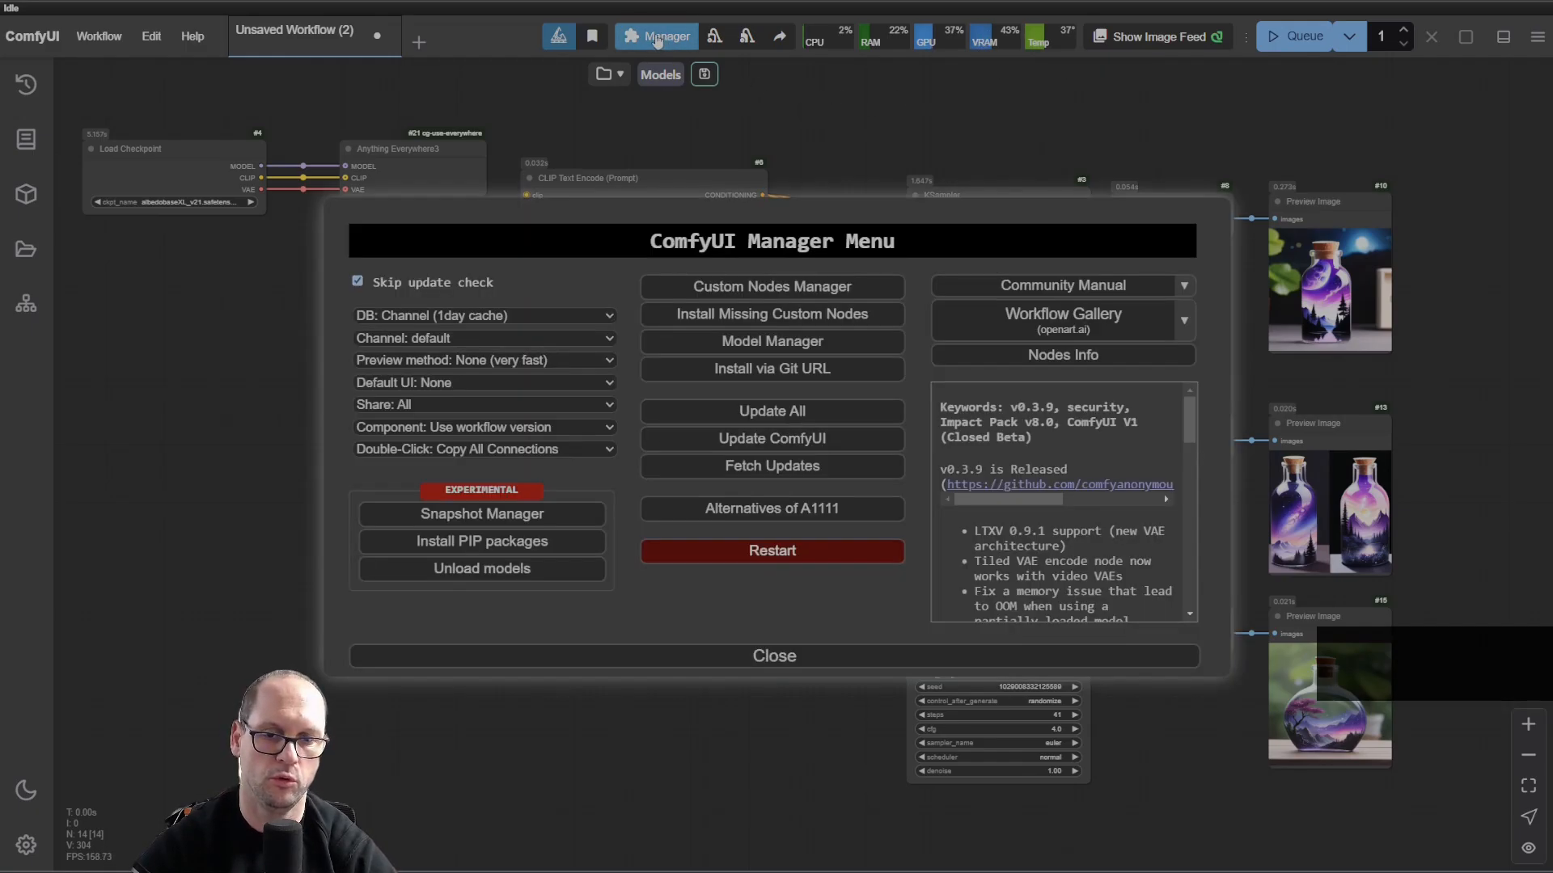
{"action": "mouse_move", "coordinate": [815, 666]}
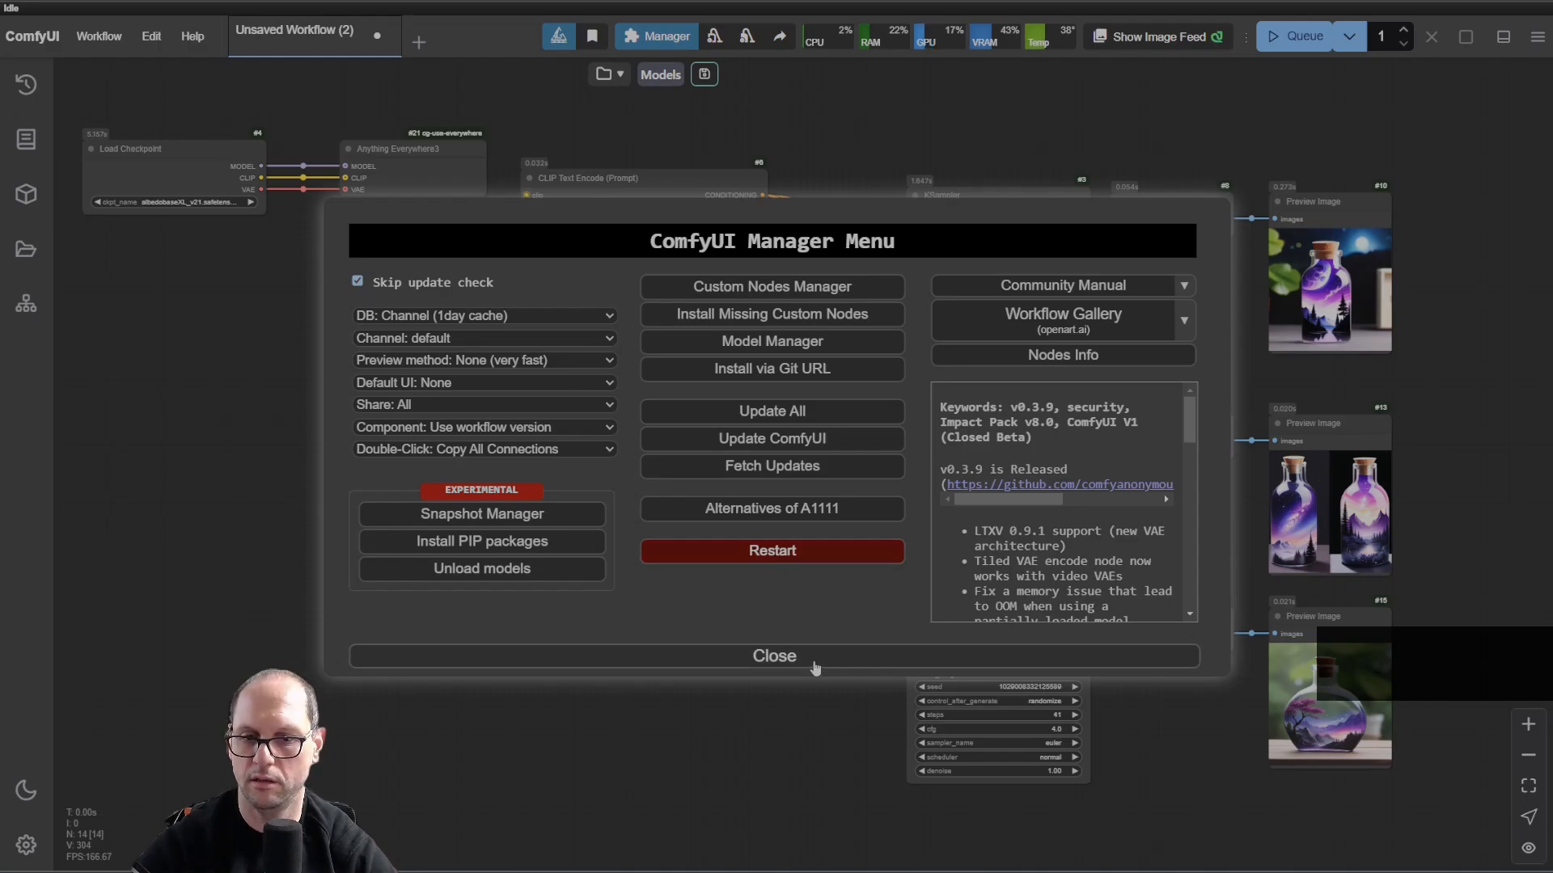
- Close the ComfyUI Manager menu to show the three-branch workflow again
{"action": "left_click", "coordinate": [773, 657]}
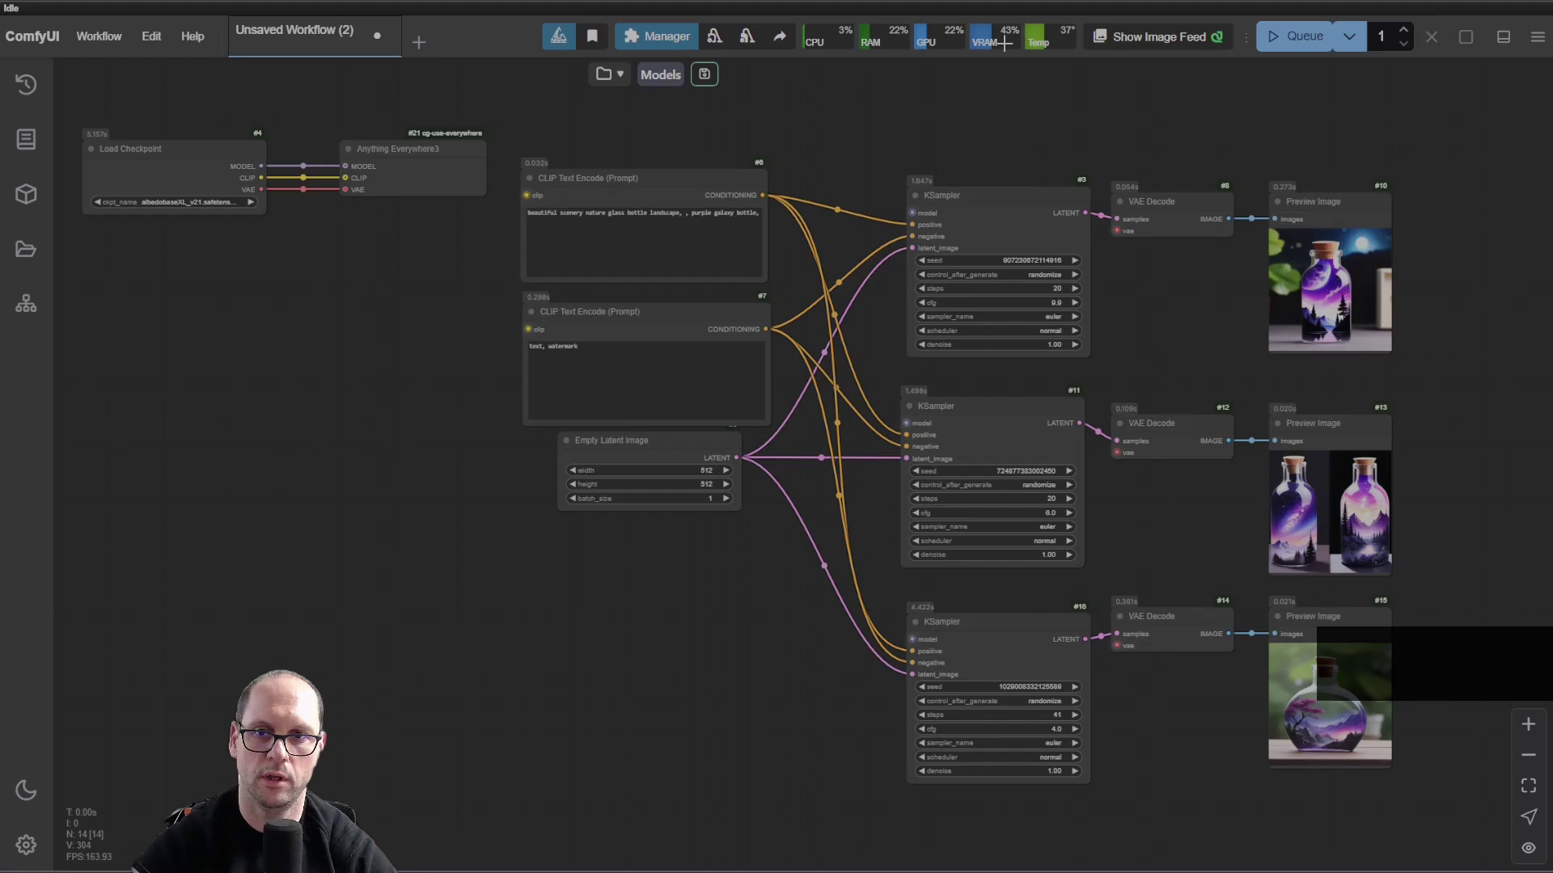
{"action": "mouse_move", "coordinate": [744, 36]}
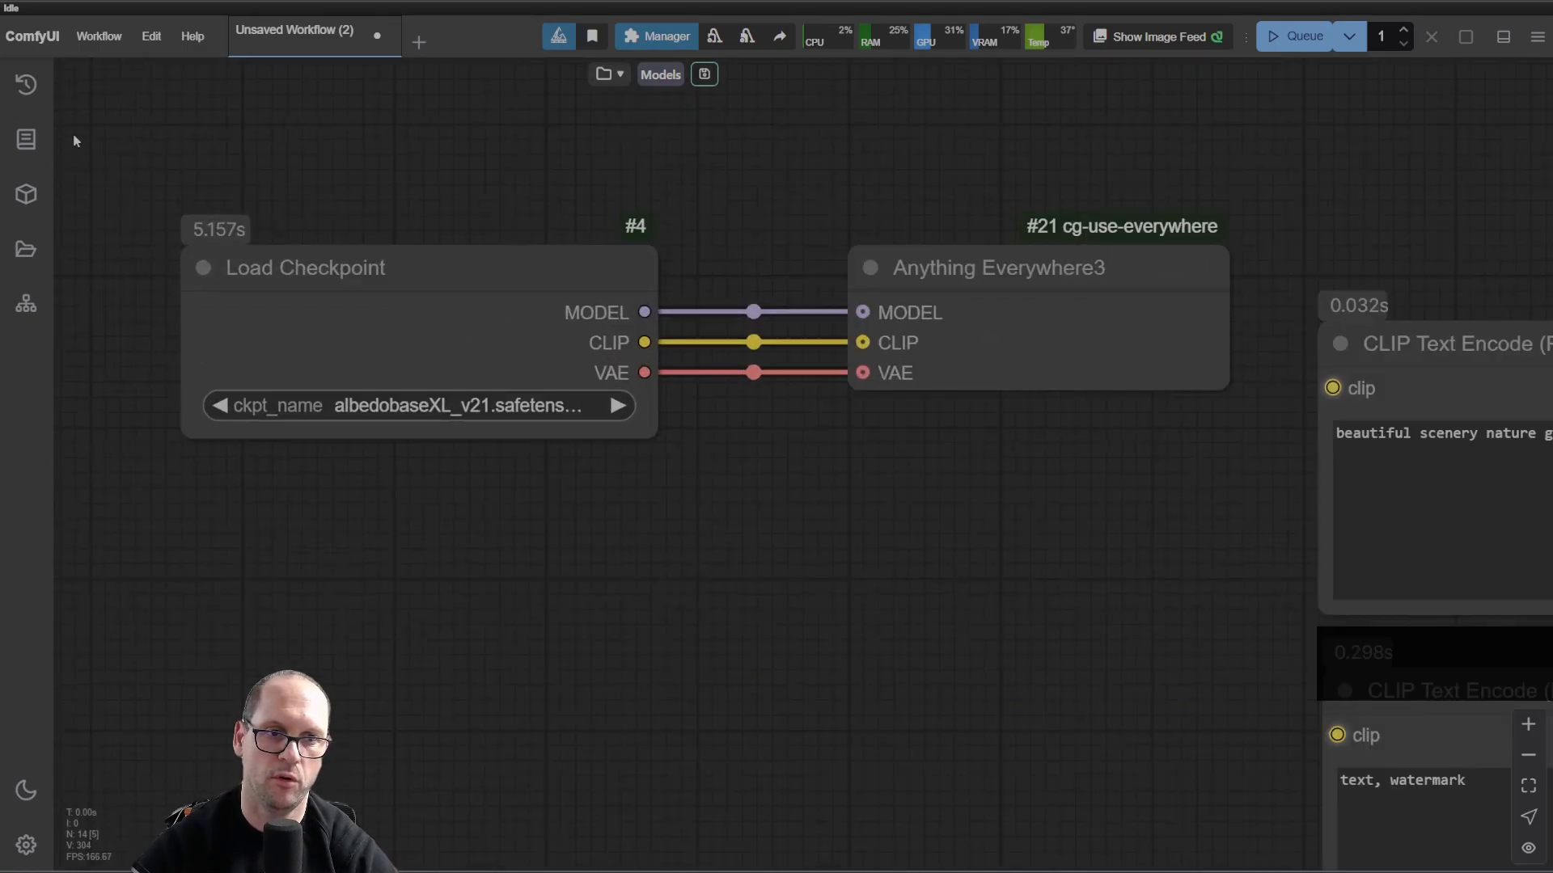
{"action": "mouse_move", "coordinate": [251, 246]}
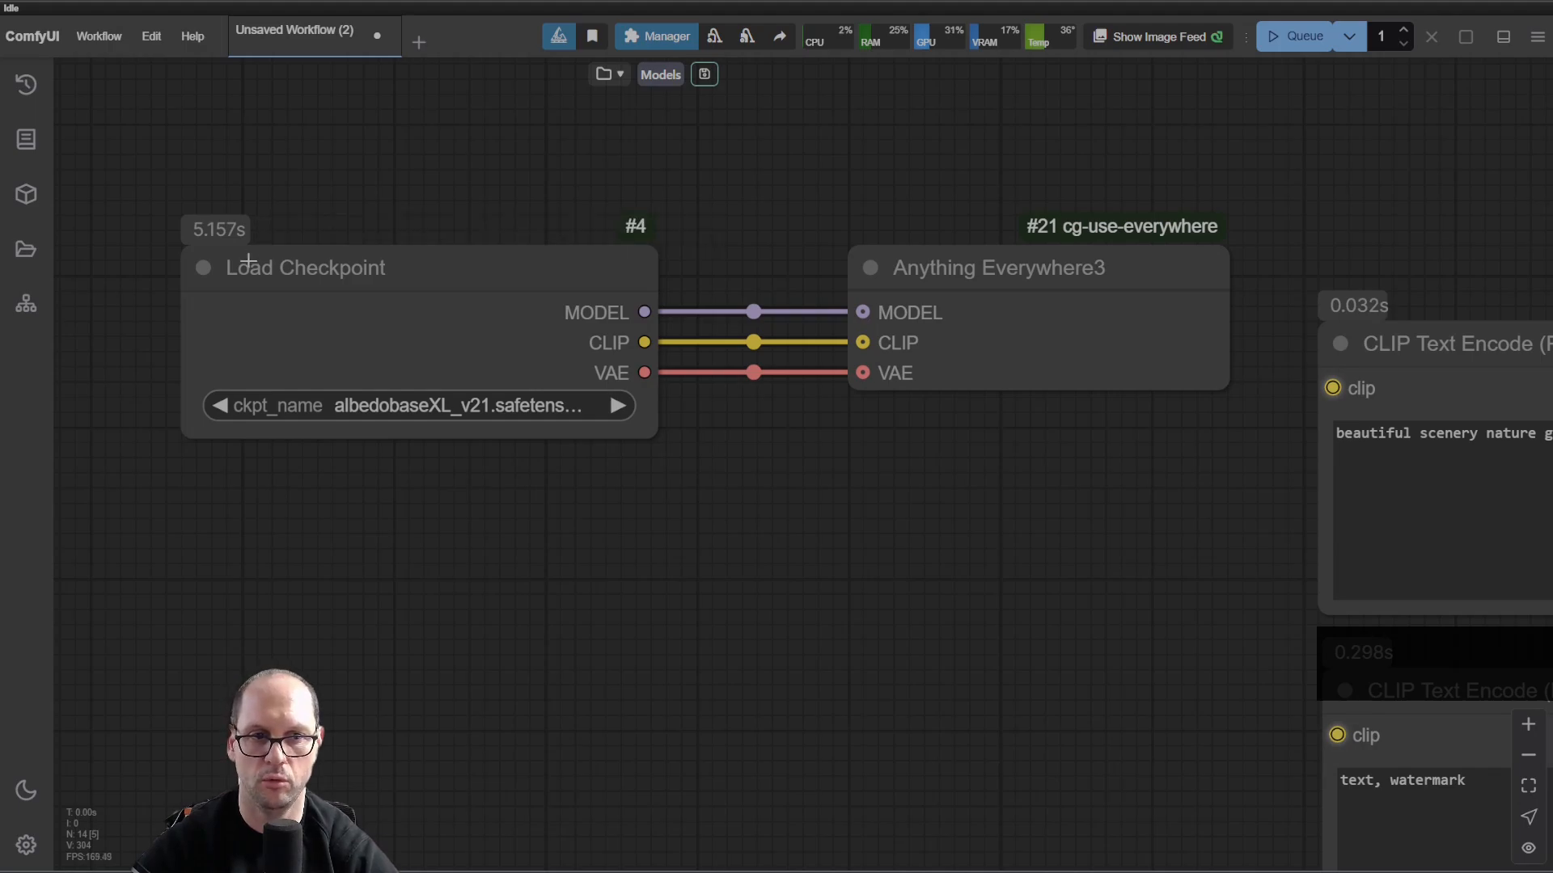
{"action": "mouse_move", "coordinate": [763, 354]}
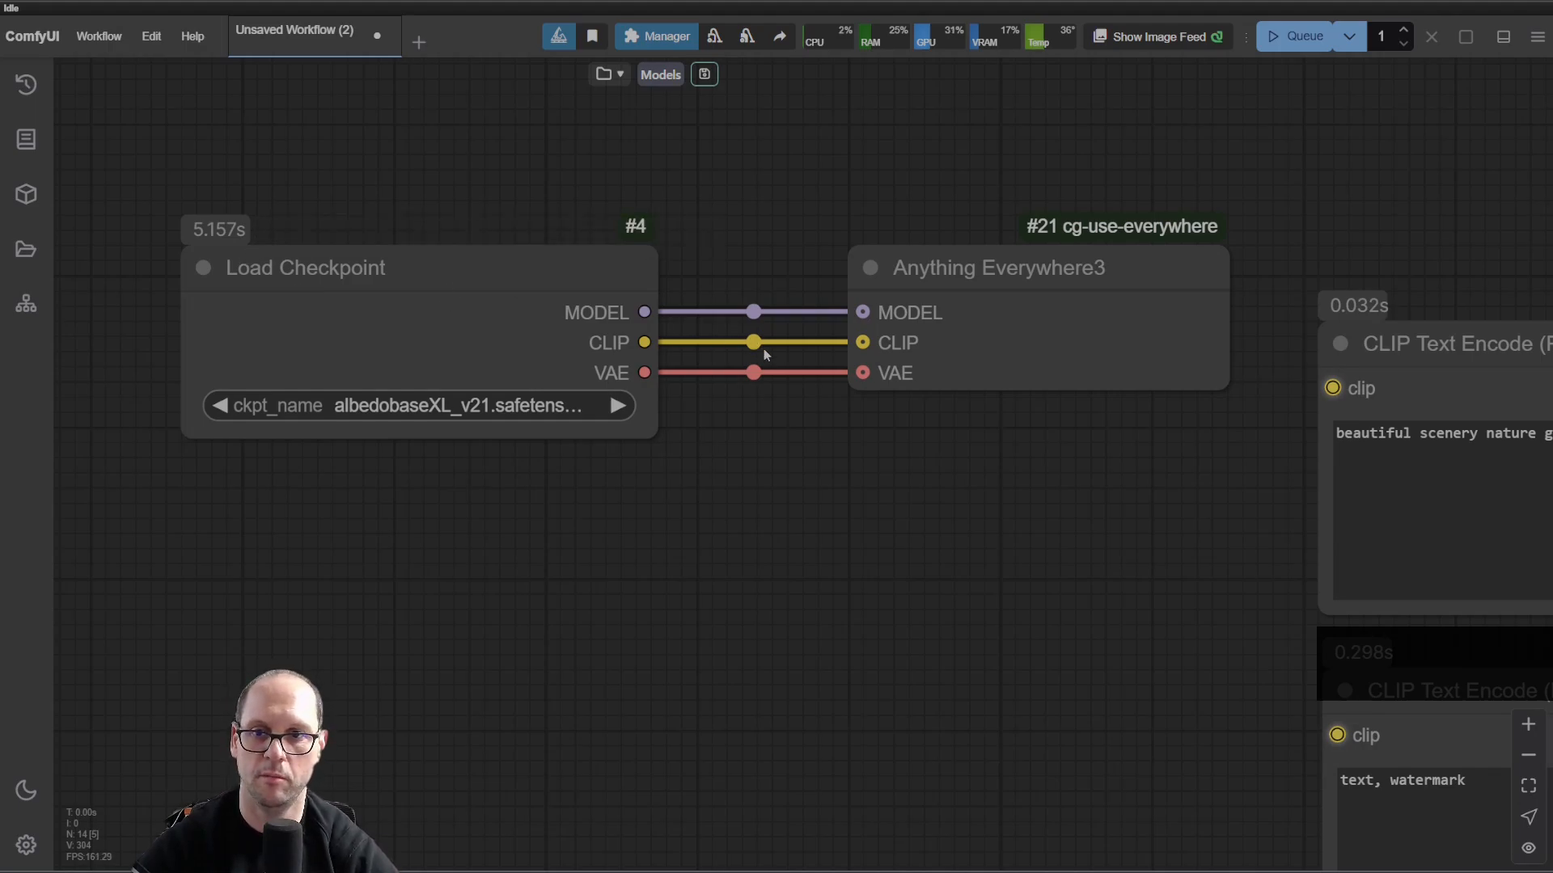
{"action": "scroll", "scroll_direction": "down", "scroll_amount": 3}
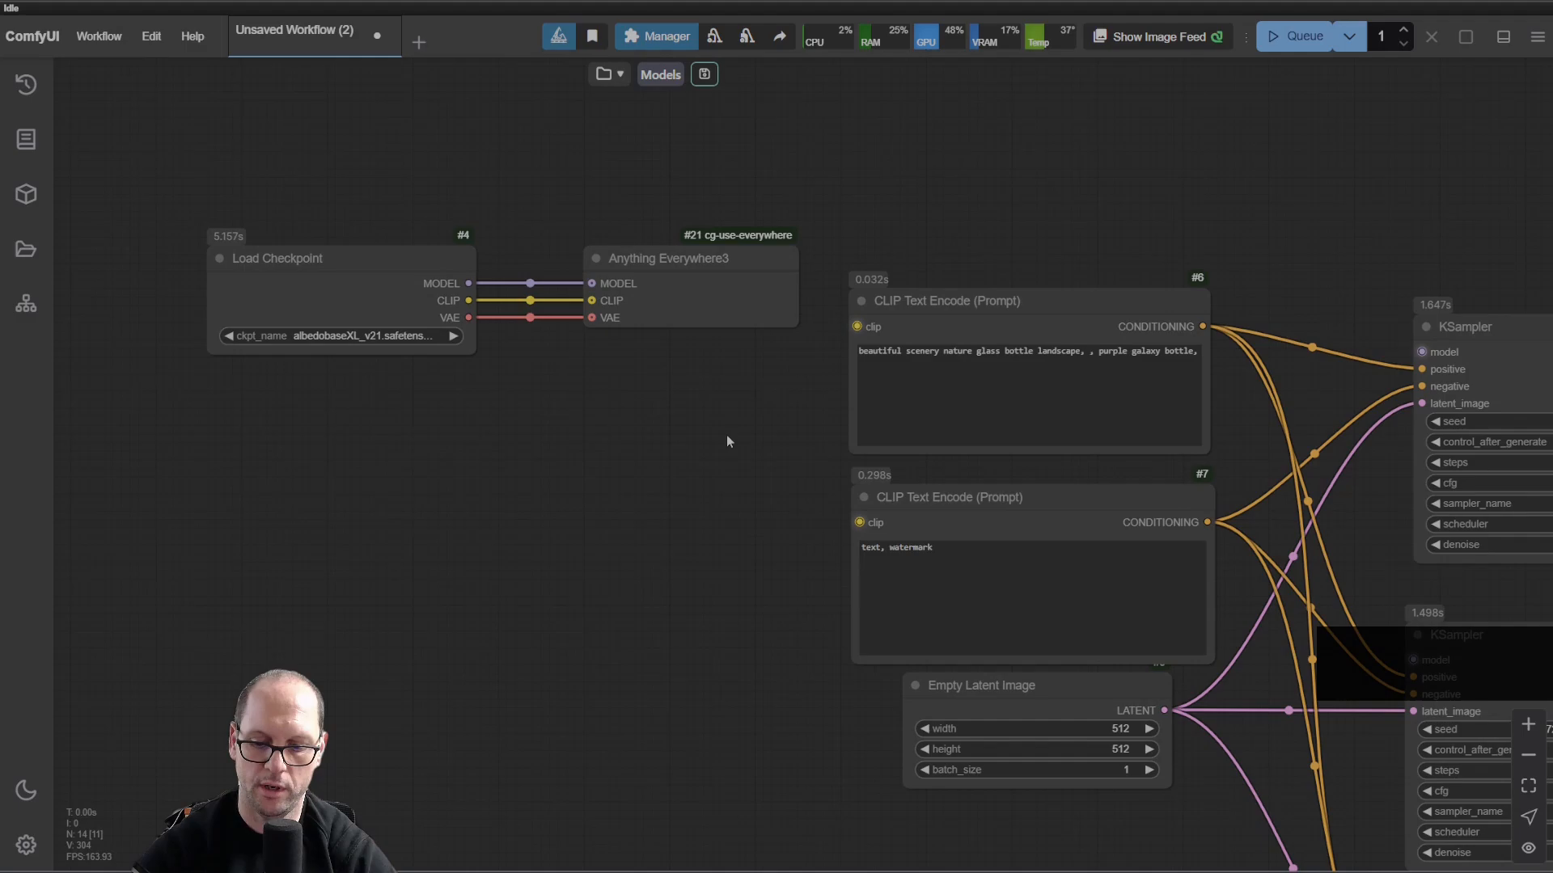